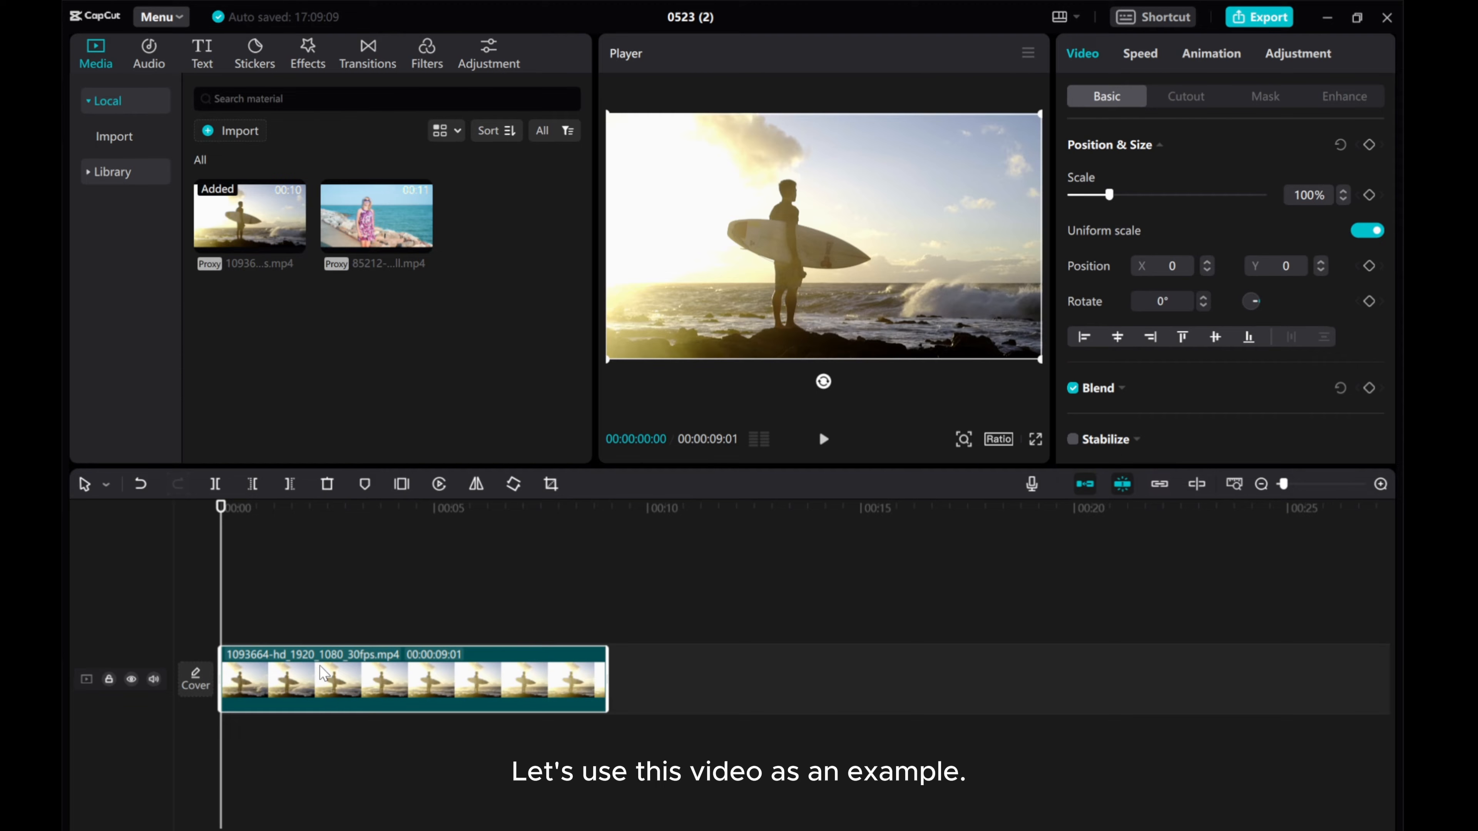
mouse_move(350, 679)
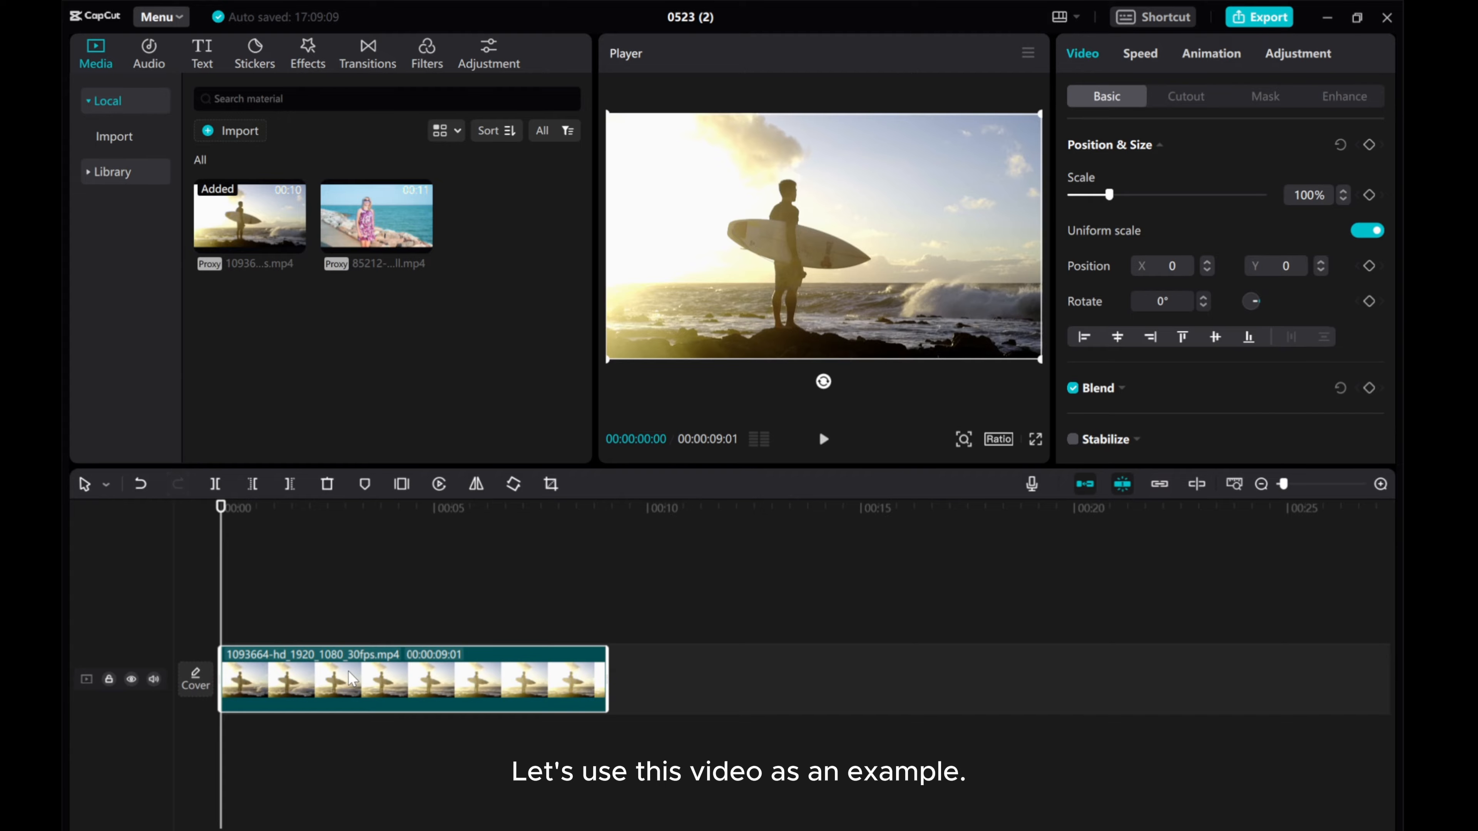
- View the surfer clip's Basic adjustments: Temp 22, Saturation -7, Brightness -5, Contrast 12, Shadow 8
left_click(1298, 53)
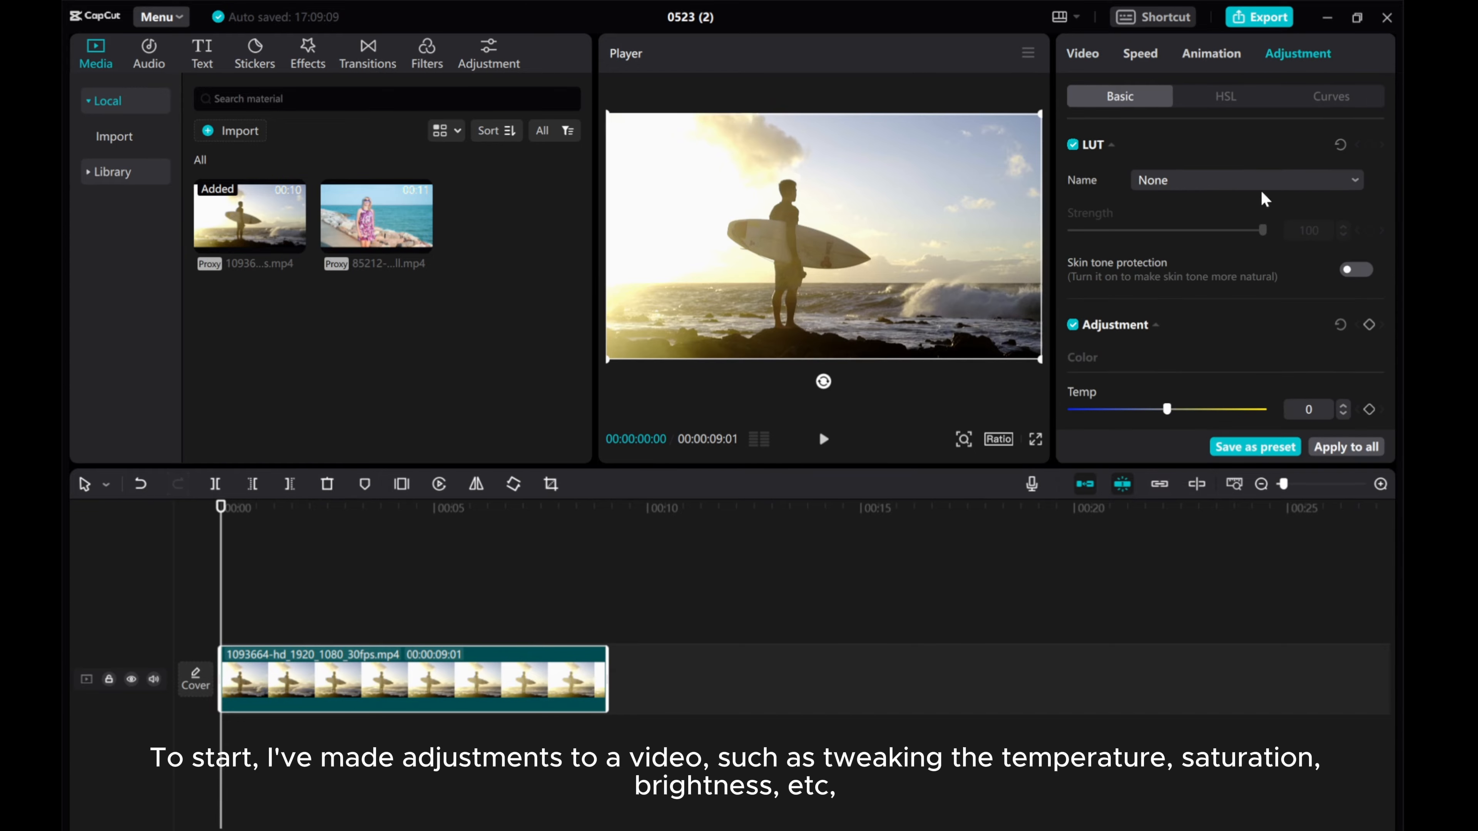
scroll("down", 3)
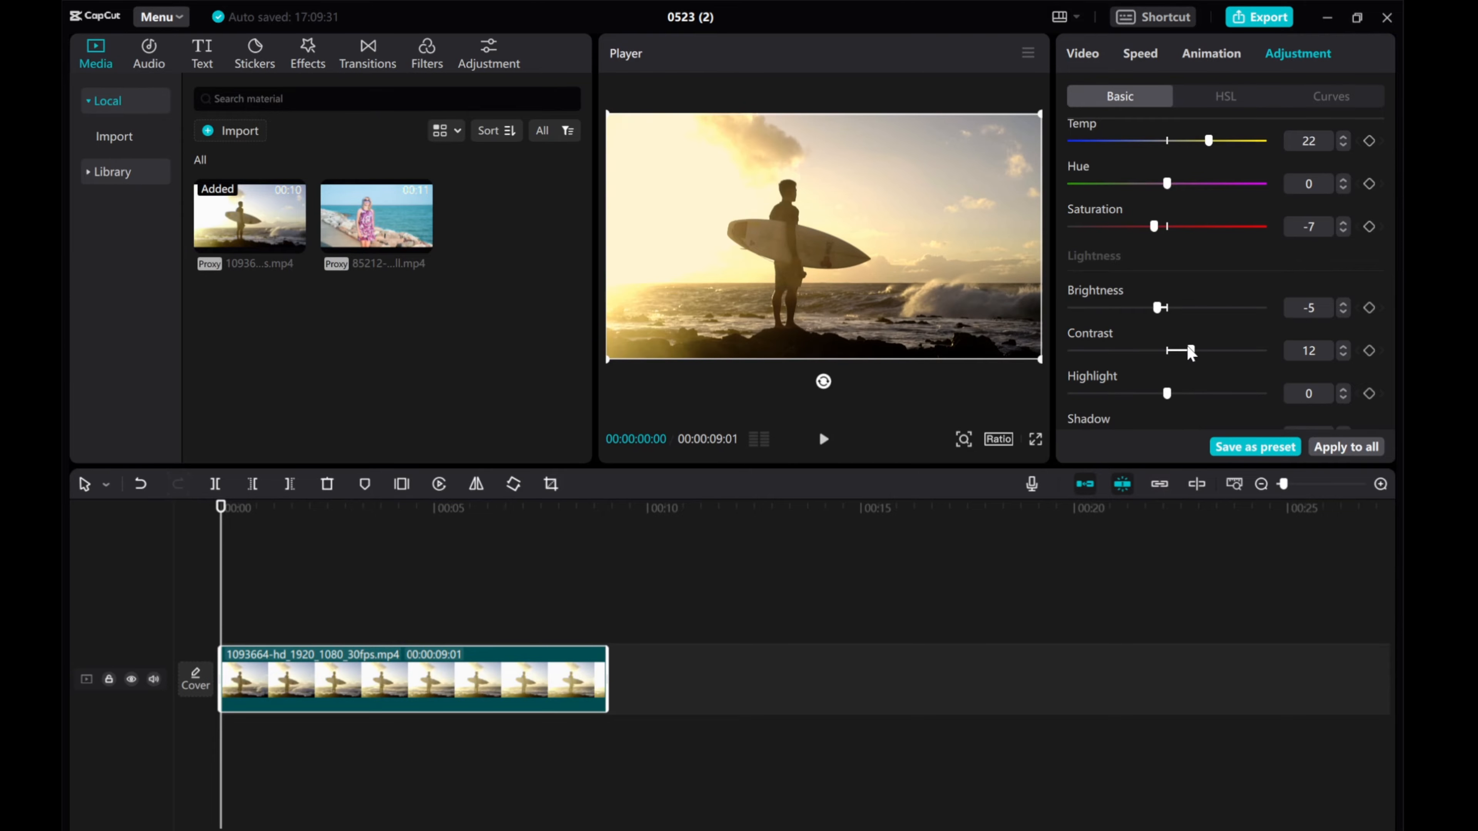
scroll("down", 3)
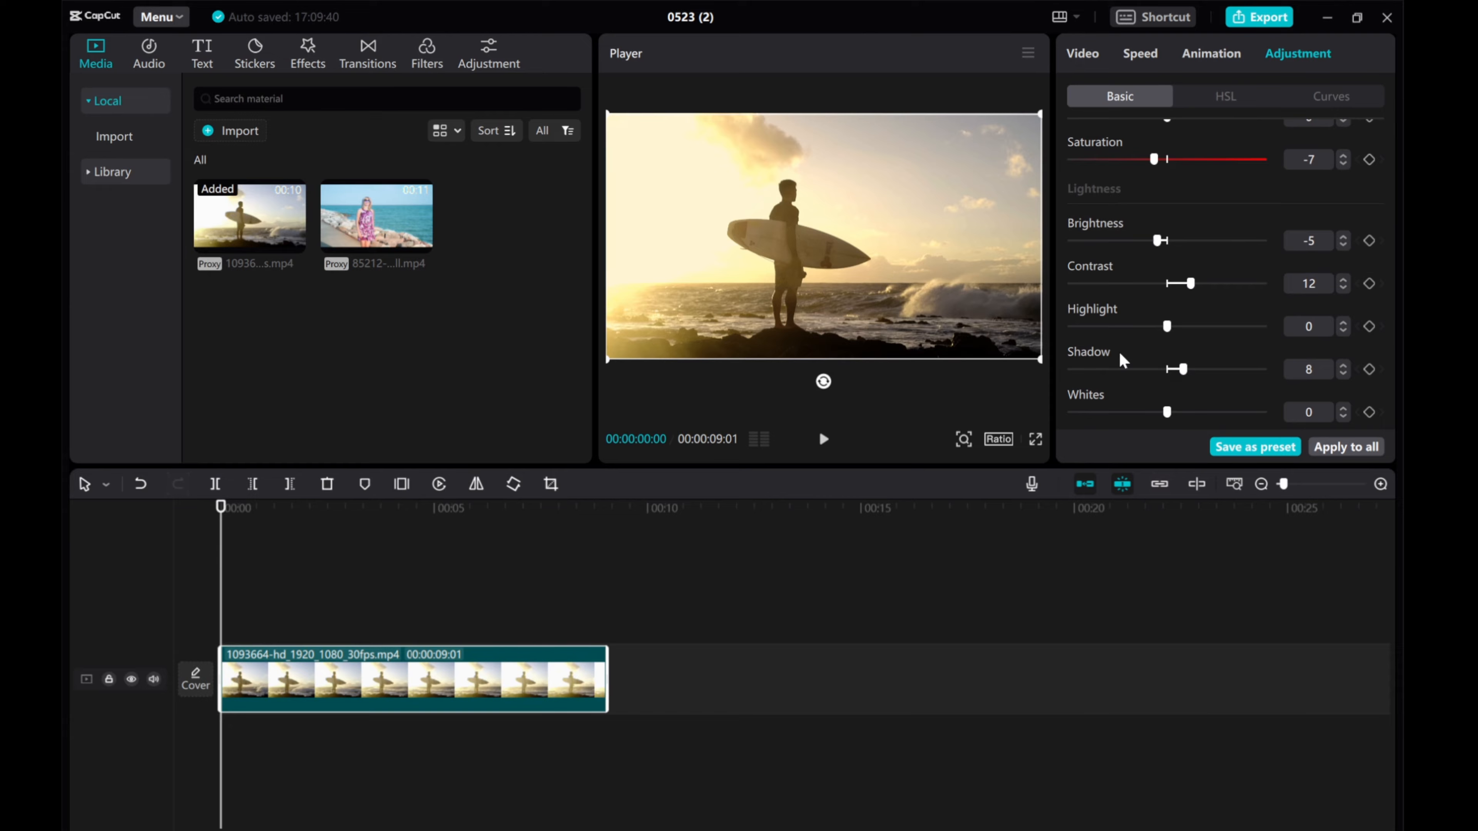
scroll("down", 3)
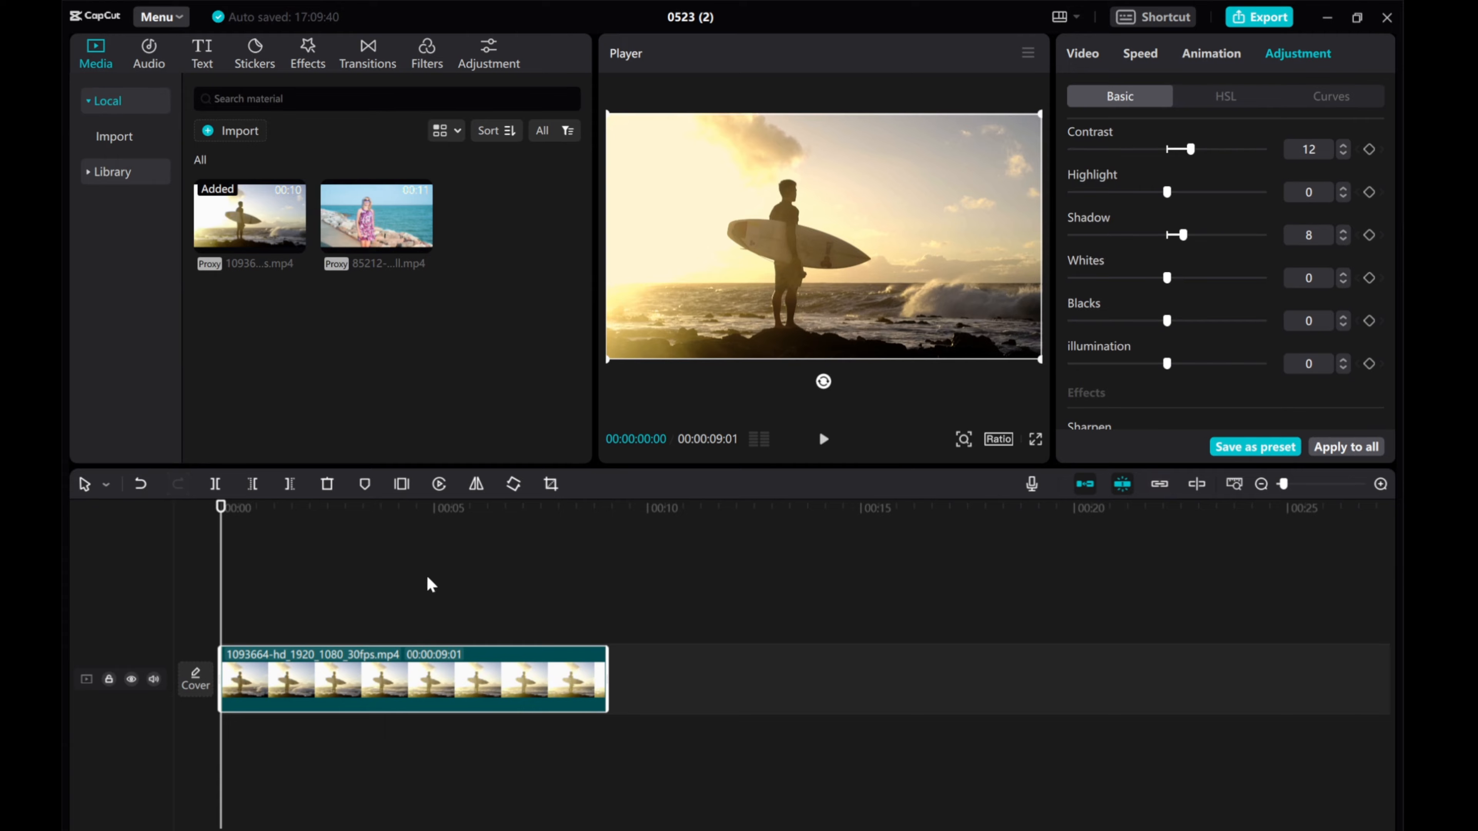
- Add the Retro category's Reversal Film effect to the surfer clip on the timeline
left_click(307, 53)
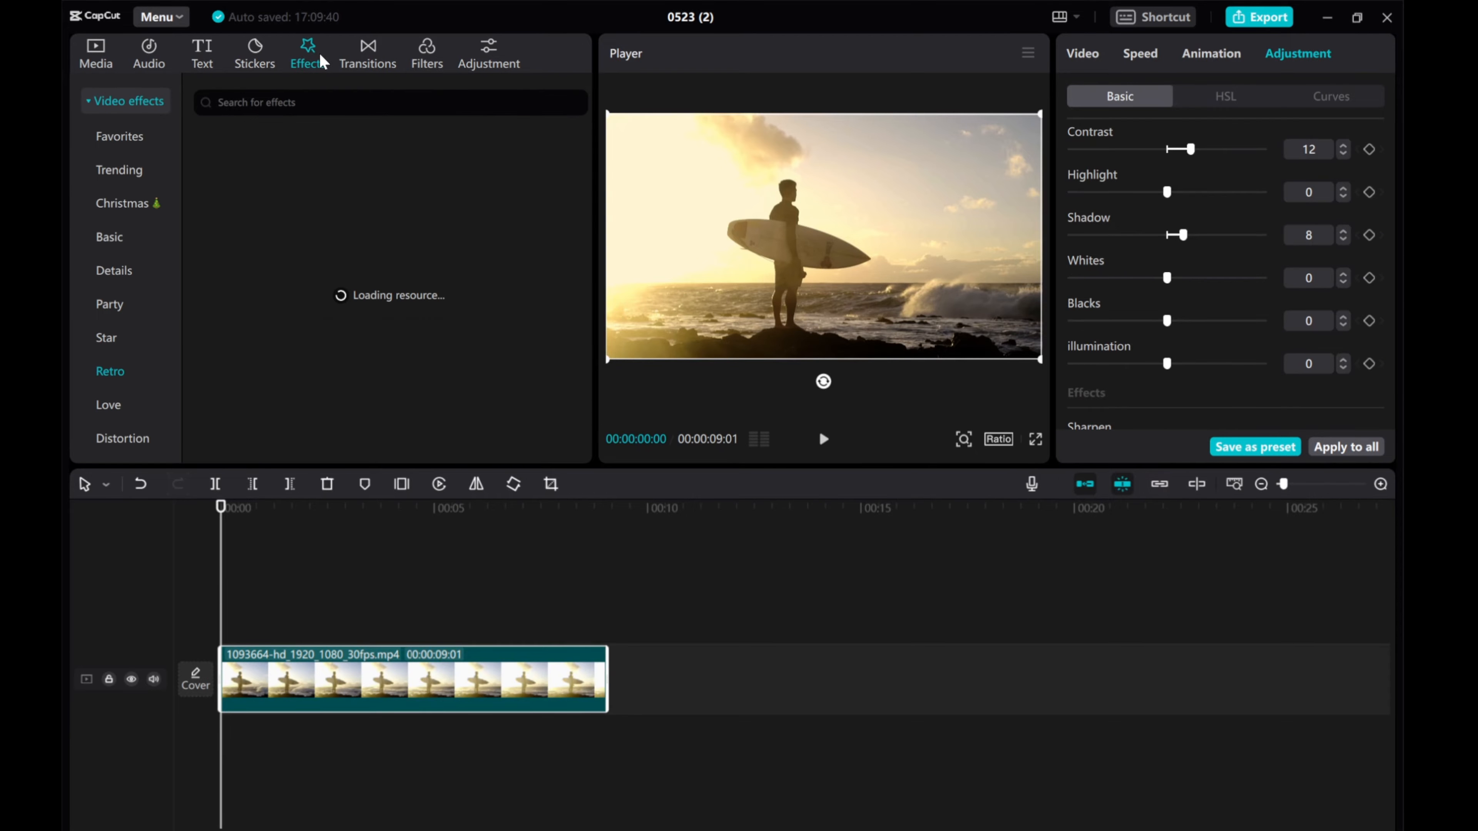
left_click(109, 370)
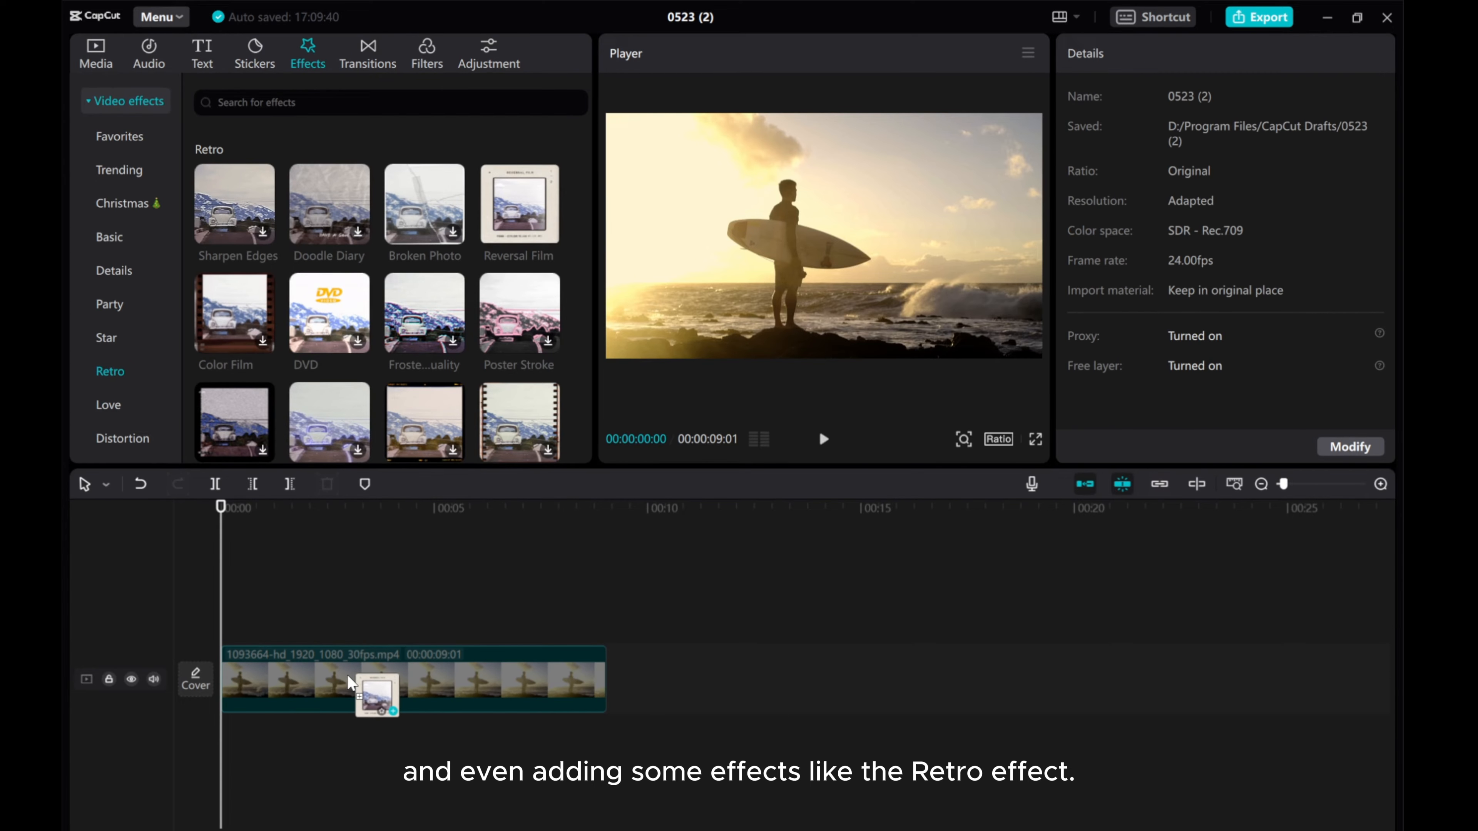
left_click(546, 232)
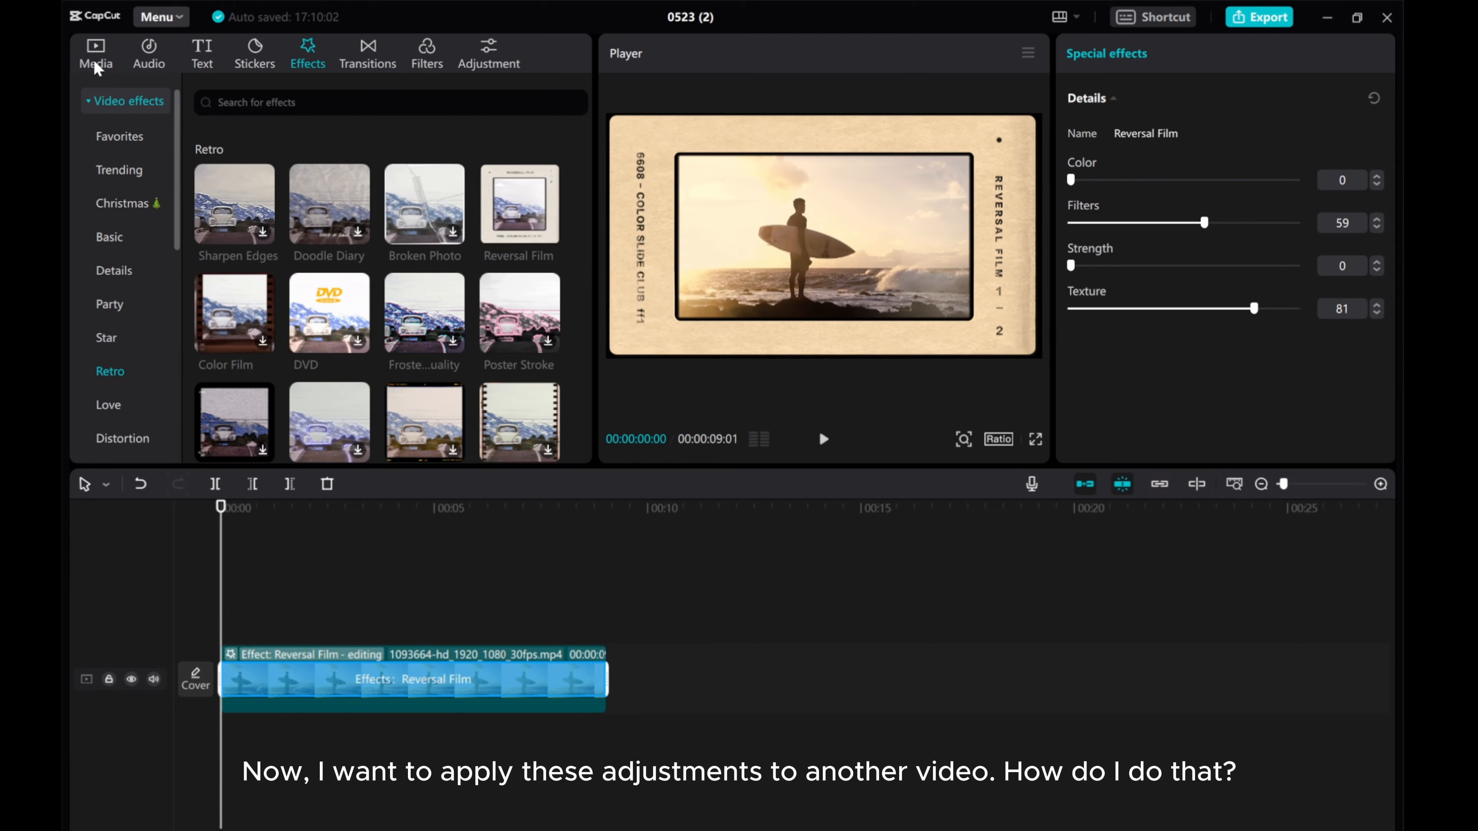
- Return to Media and place the beach clip after the surfer clip on the timeline
left_click(95, 54)
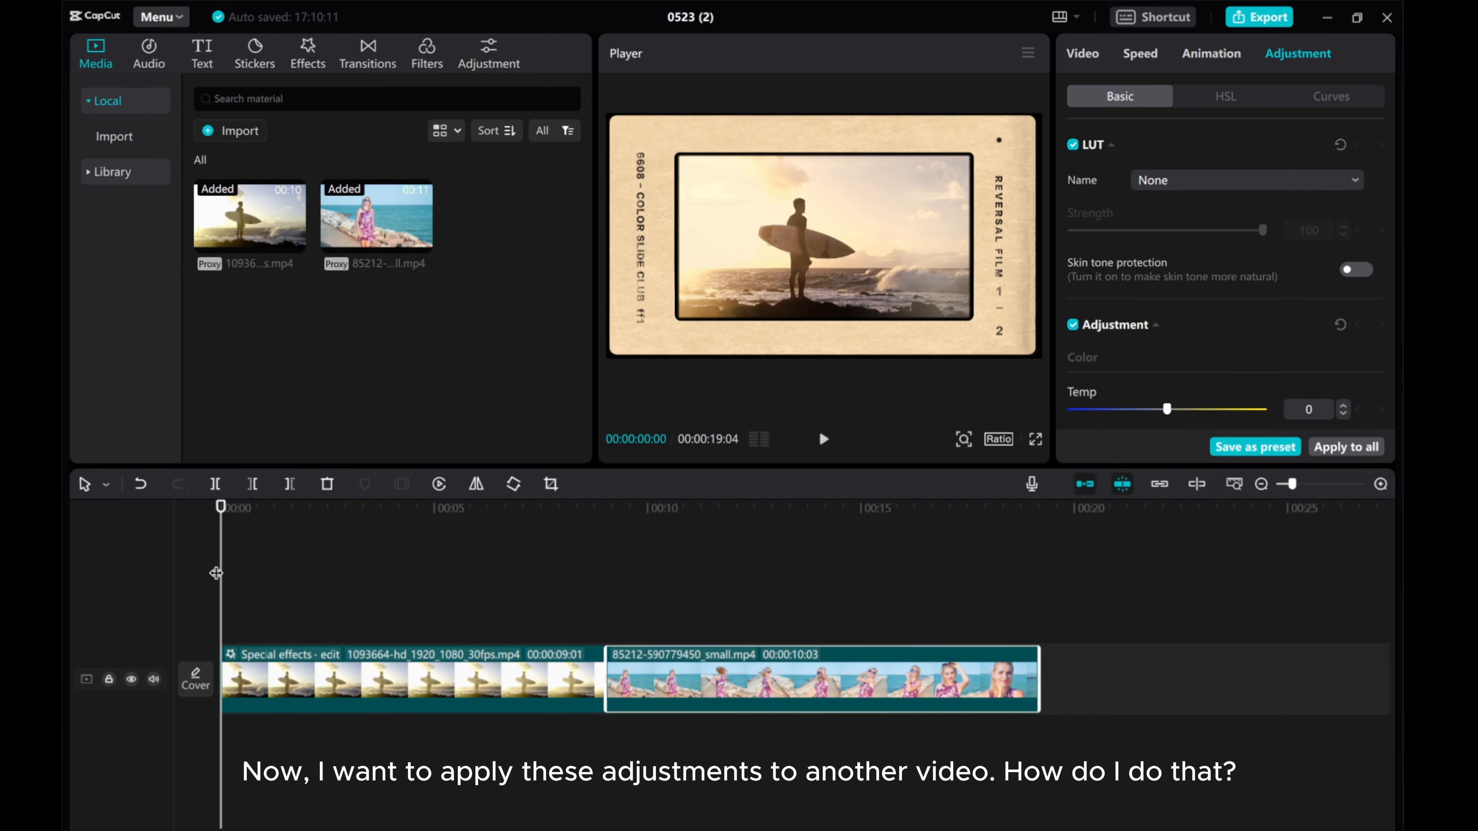
left_click(663, 506)
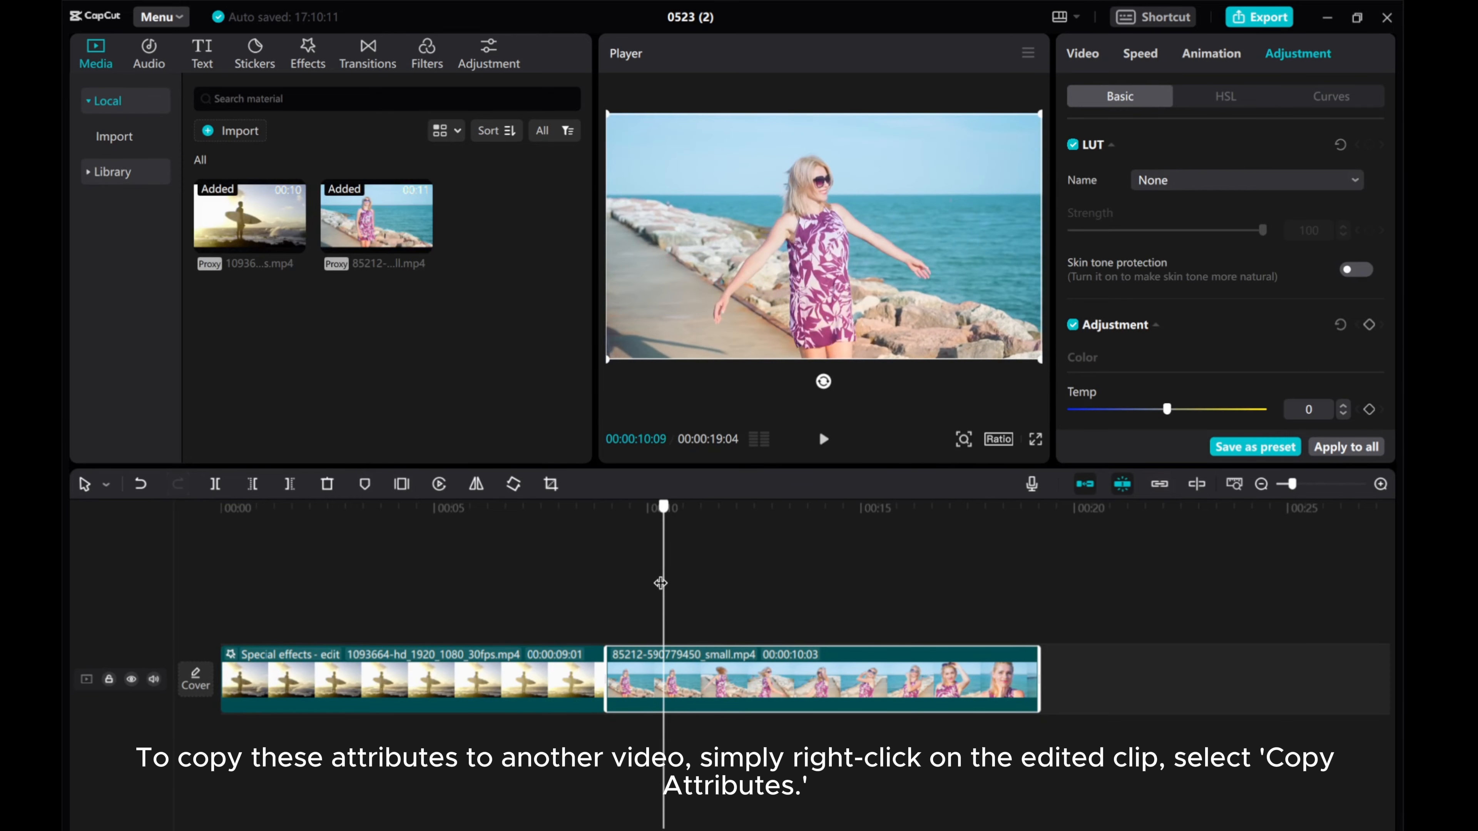
left_click(437, 506)
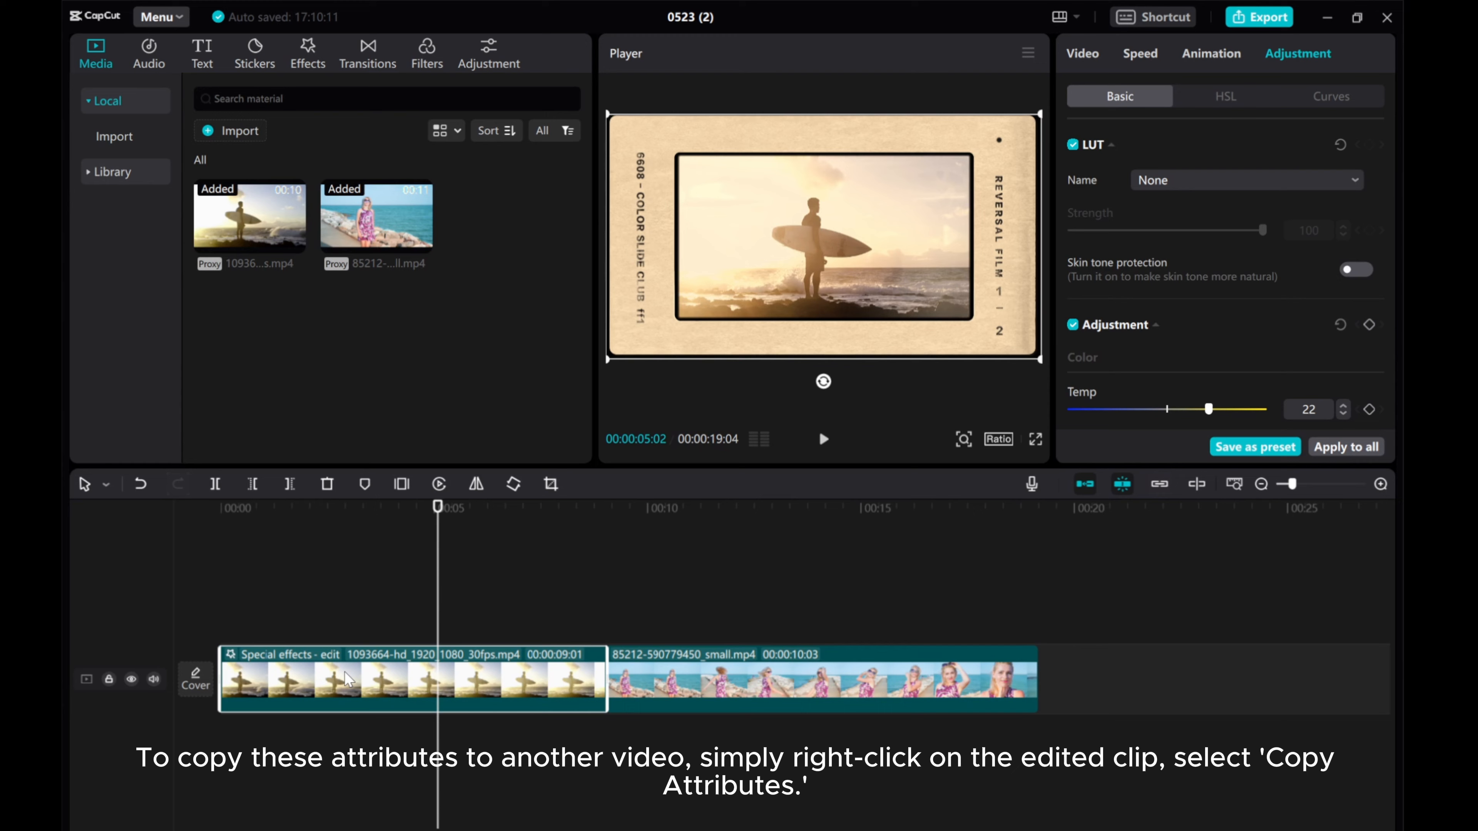
- Copy the surfer clip's attributes and select the beach clip as the target
right_click(344, 679)
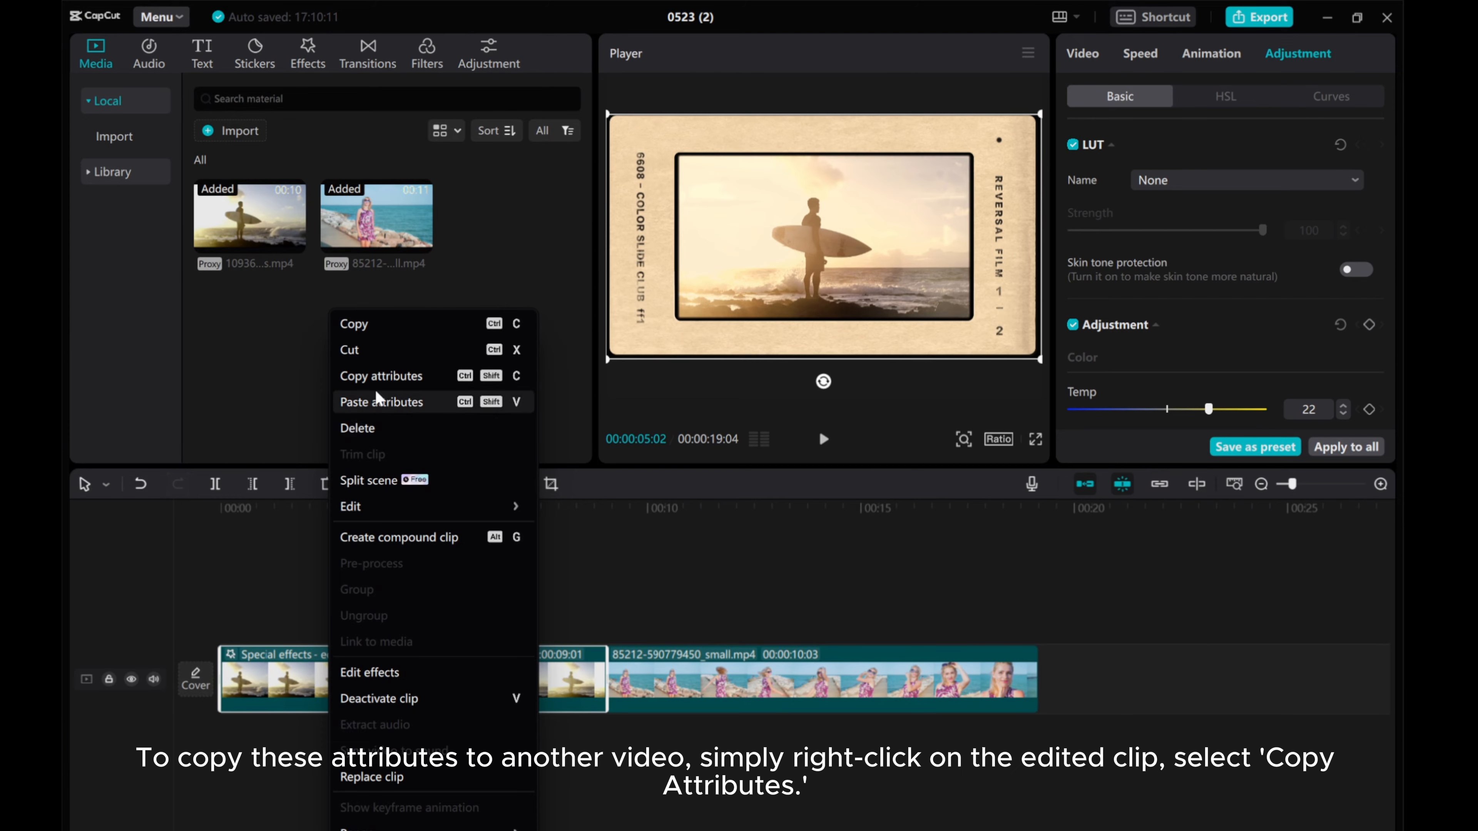
left_click(380, 375)
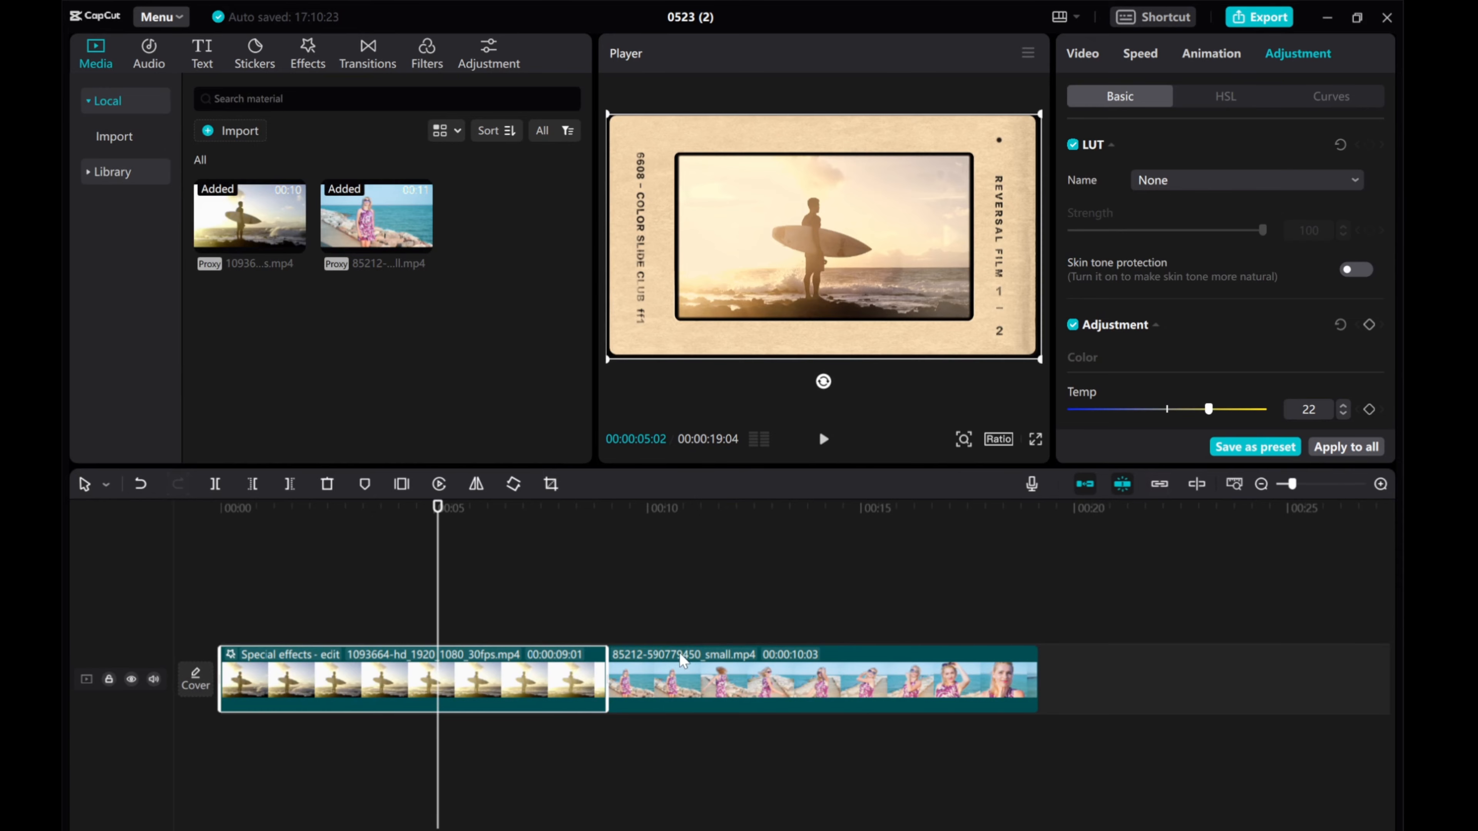
left_click(692, 679)
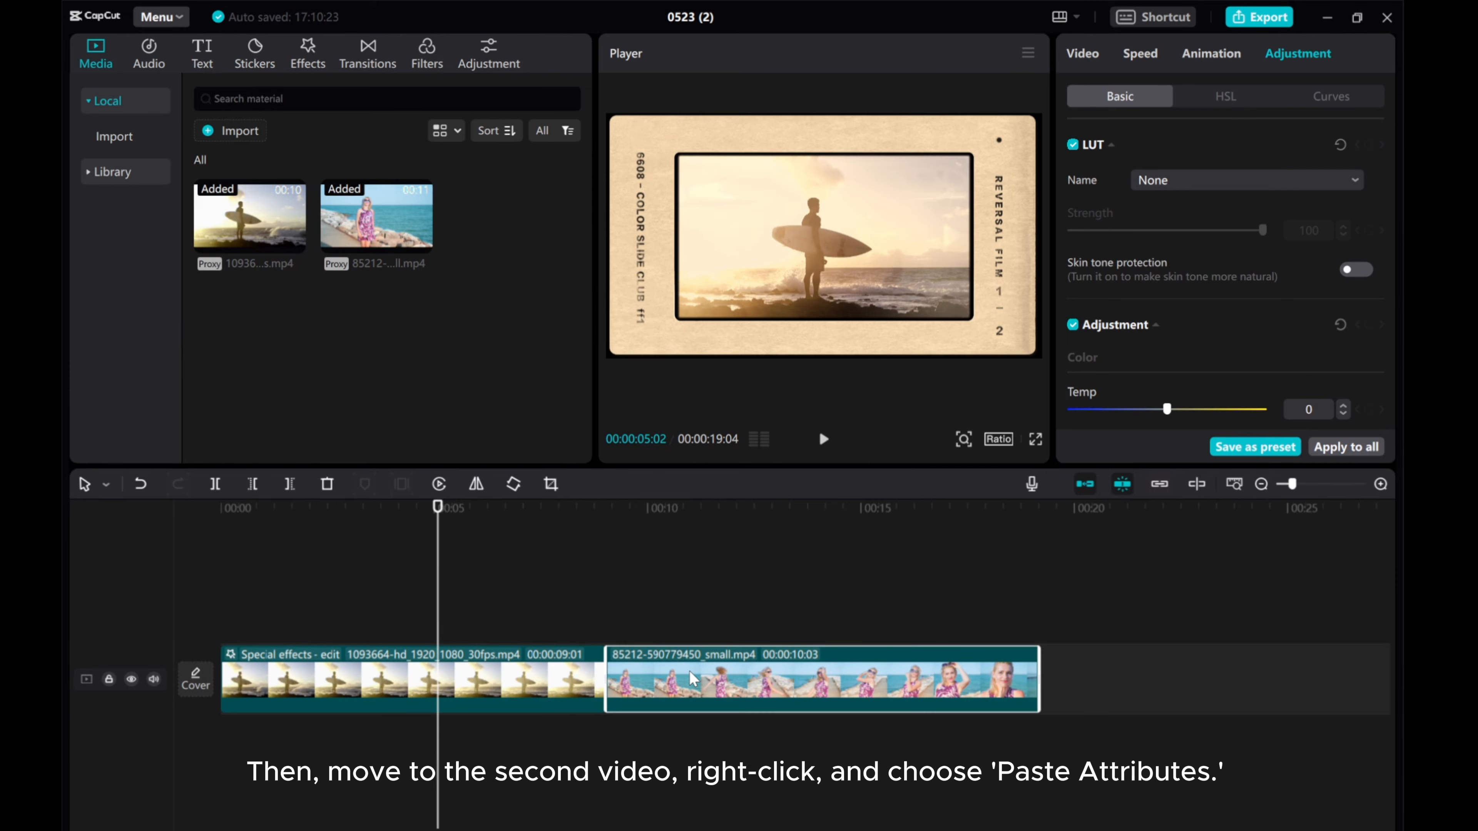
- Paste all copied attributes — adjustments and Reversal Film effect — onto the beach clip
right_click(692, 678)
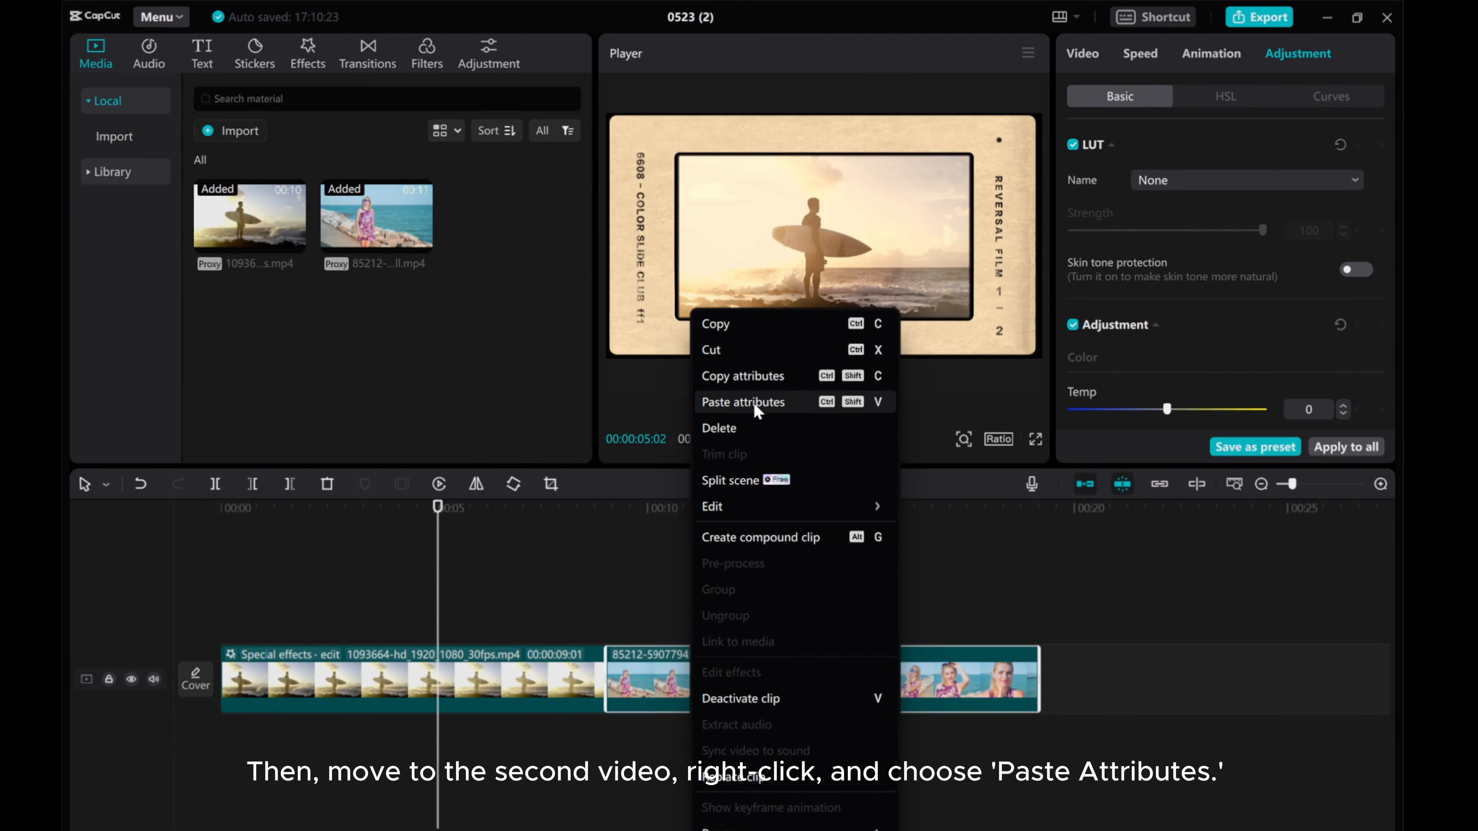
left_click(742, 401)
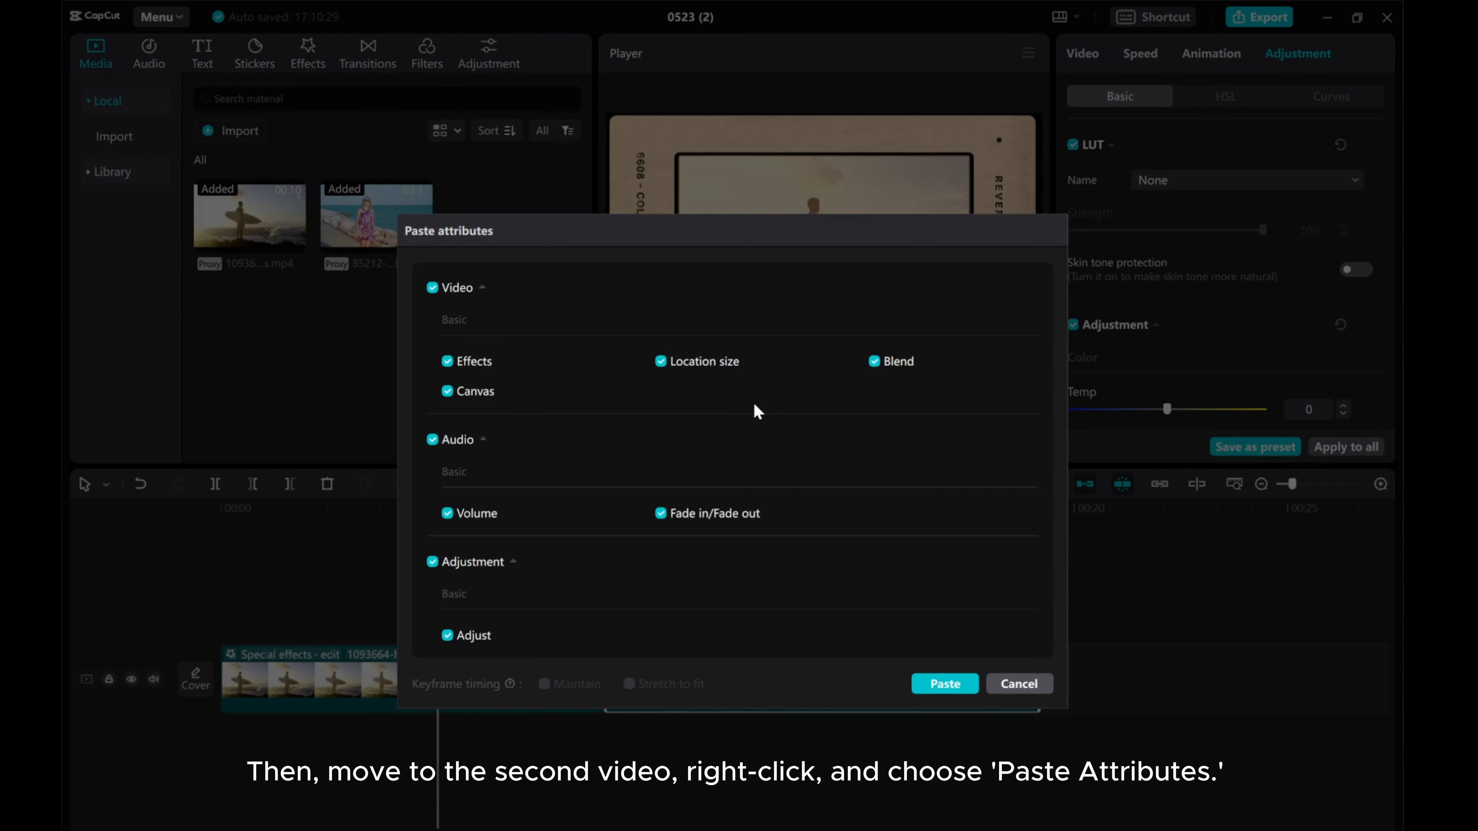
mouse_move(595, 662)
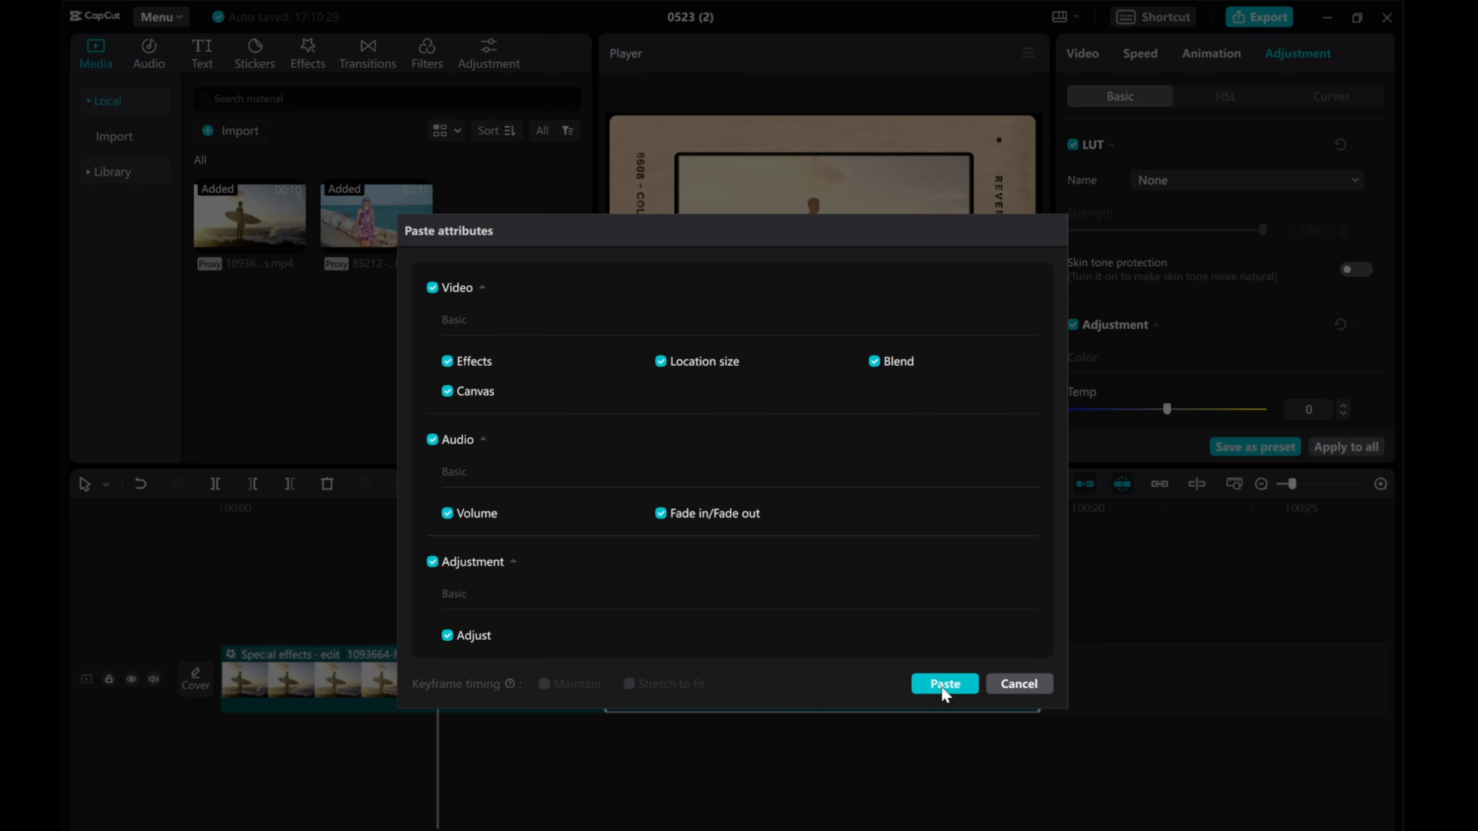
left_click(943, 684)
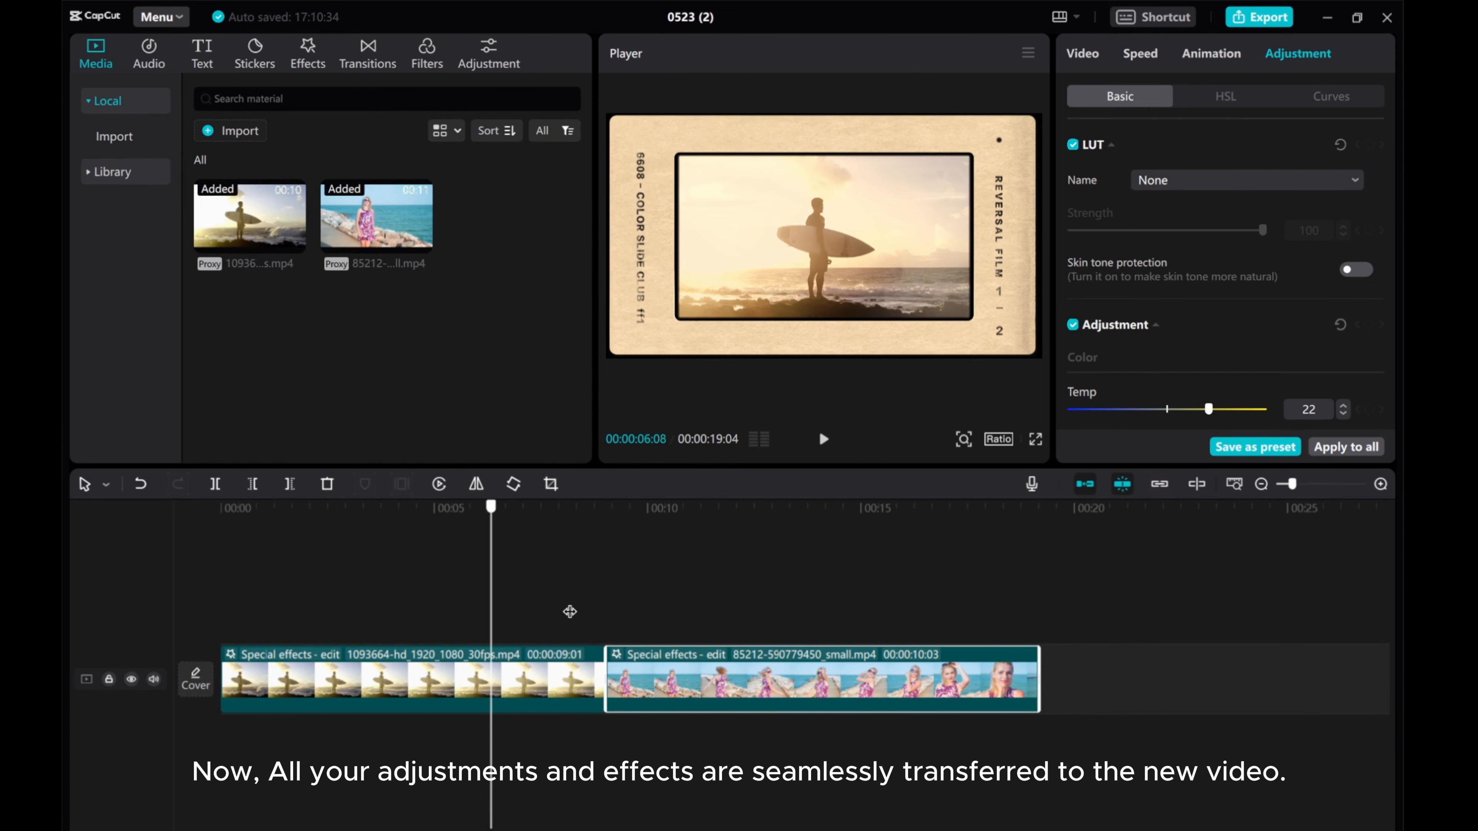